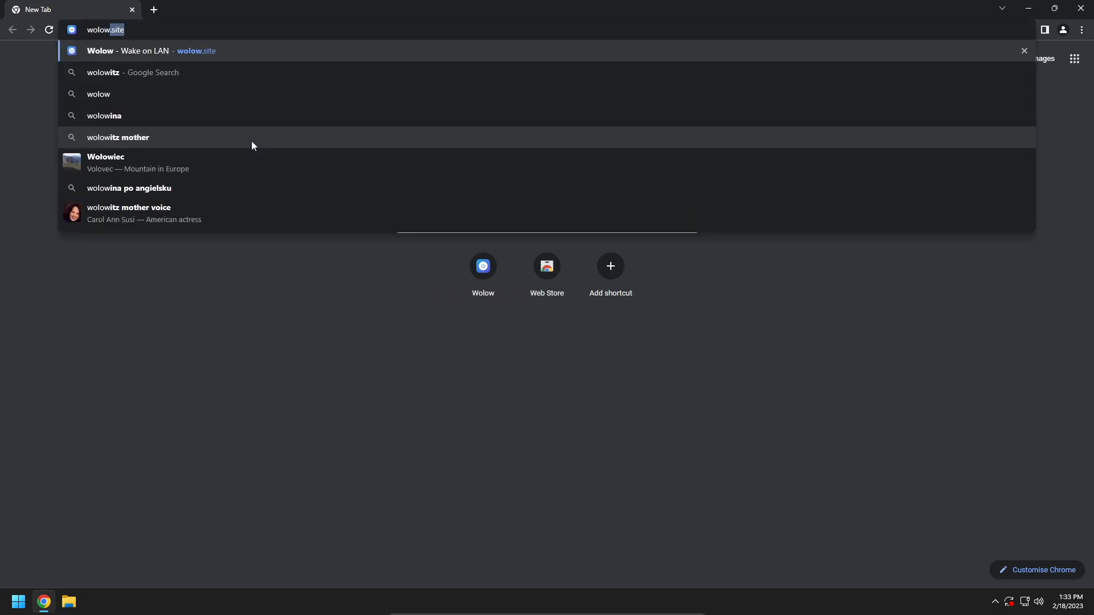
- Copy the netsh ICMP firewall rule command from Wolow's troubleshooting answer about pending awake status
left_click(152, 50)
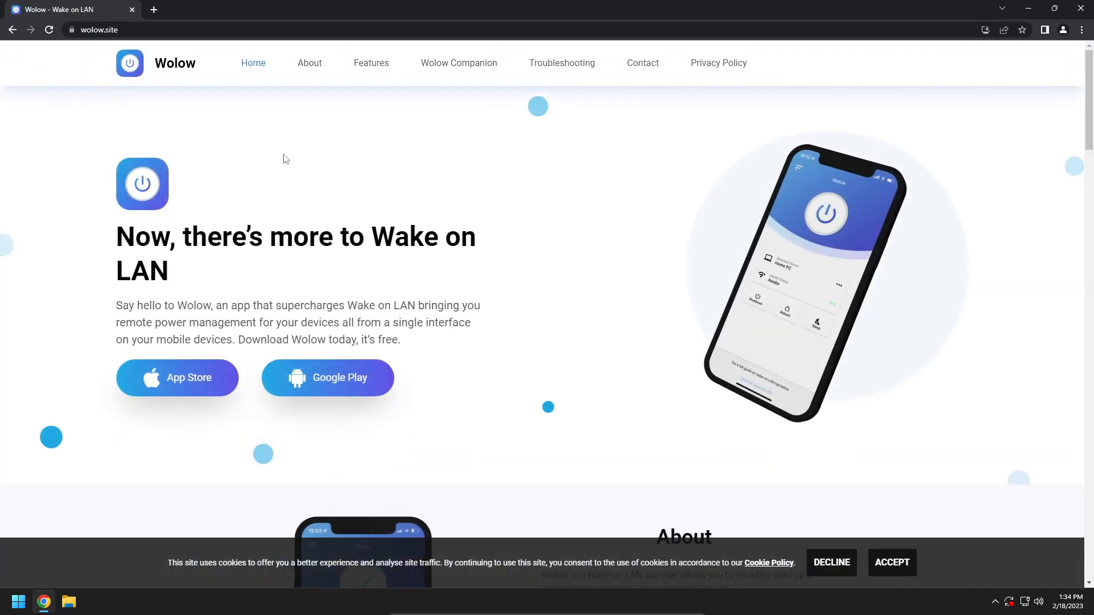
mouse_move(562, 64)
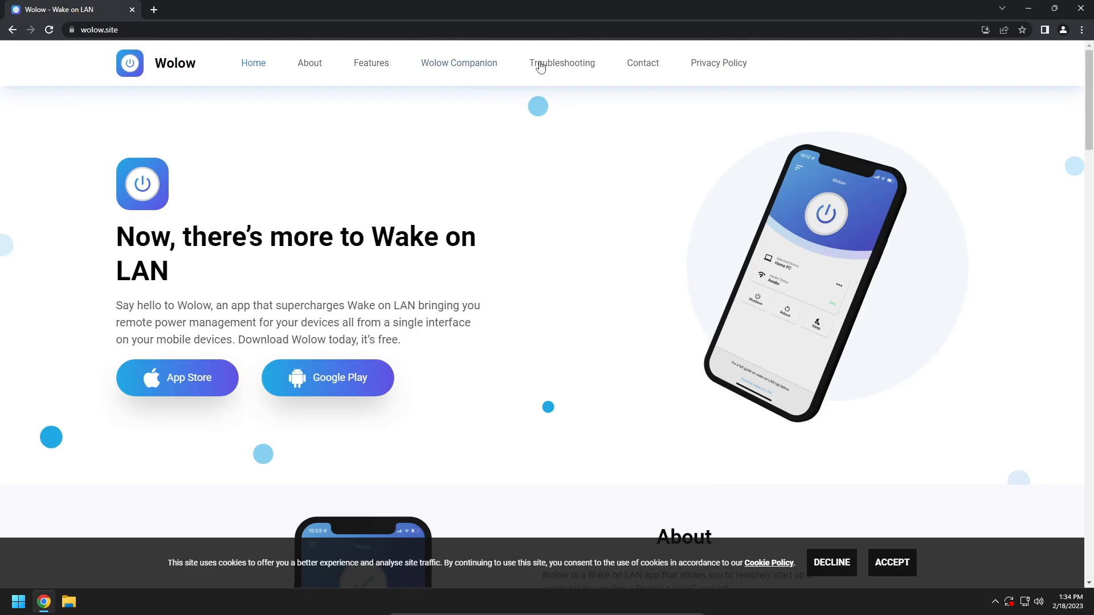
left_click(562, 62)
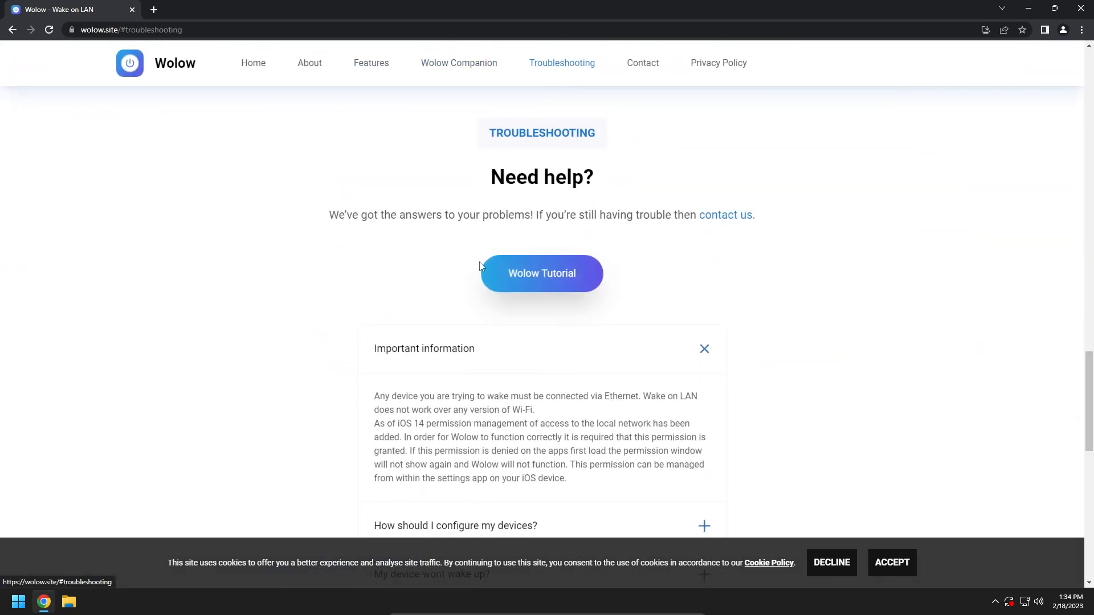
scroll("down", 3)
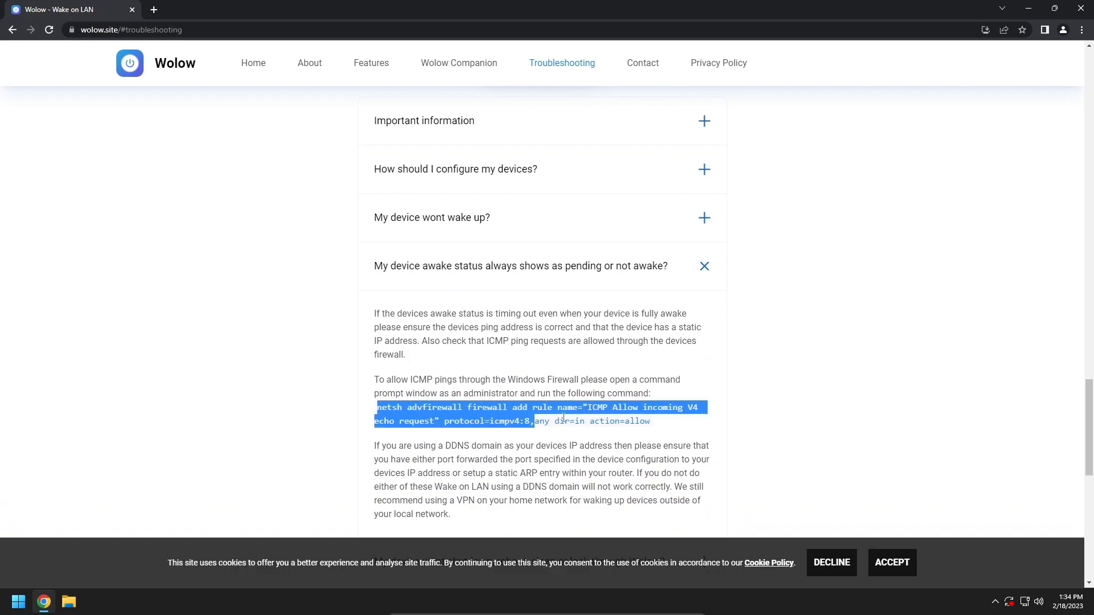
right_click(563, 419)
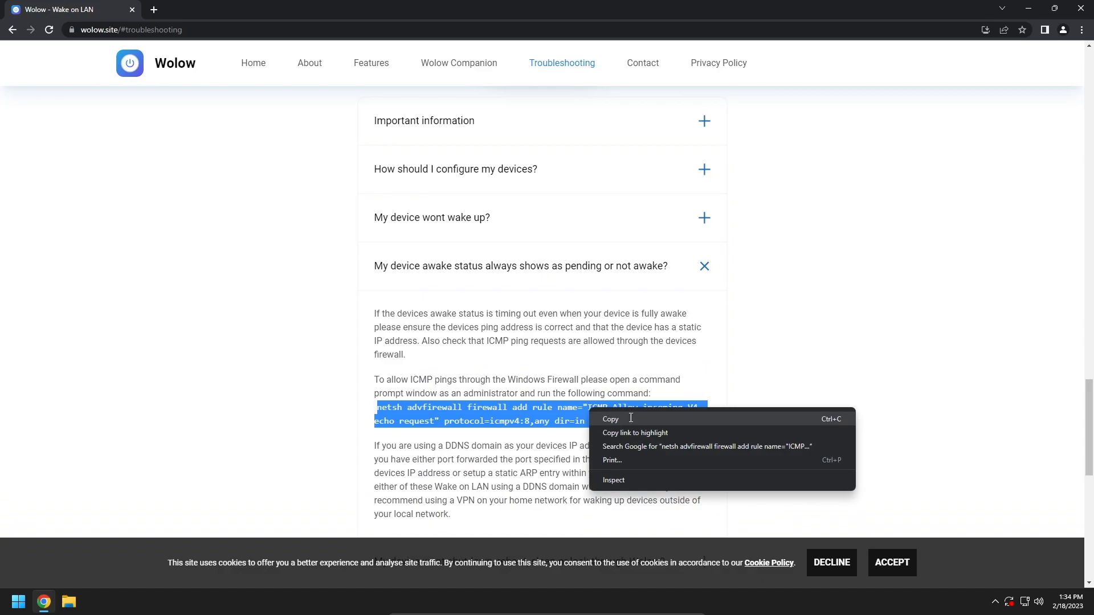
left_click(18, 600)
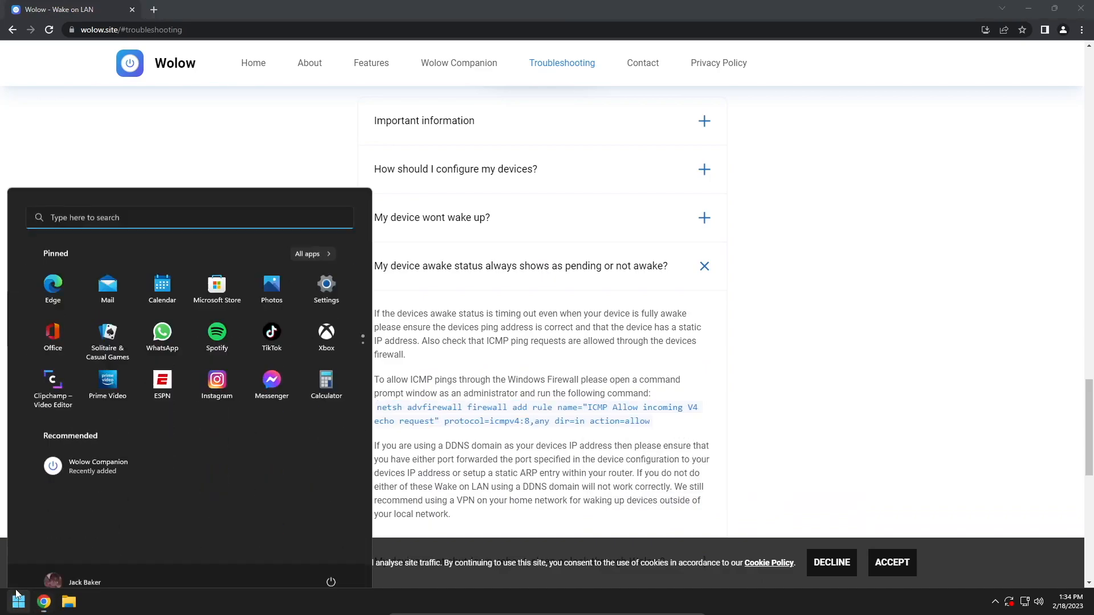
- Search the Start menu for 'command' and run Command Prompt as administrator
type("command")
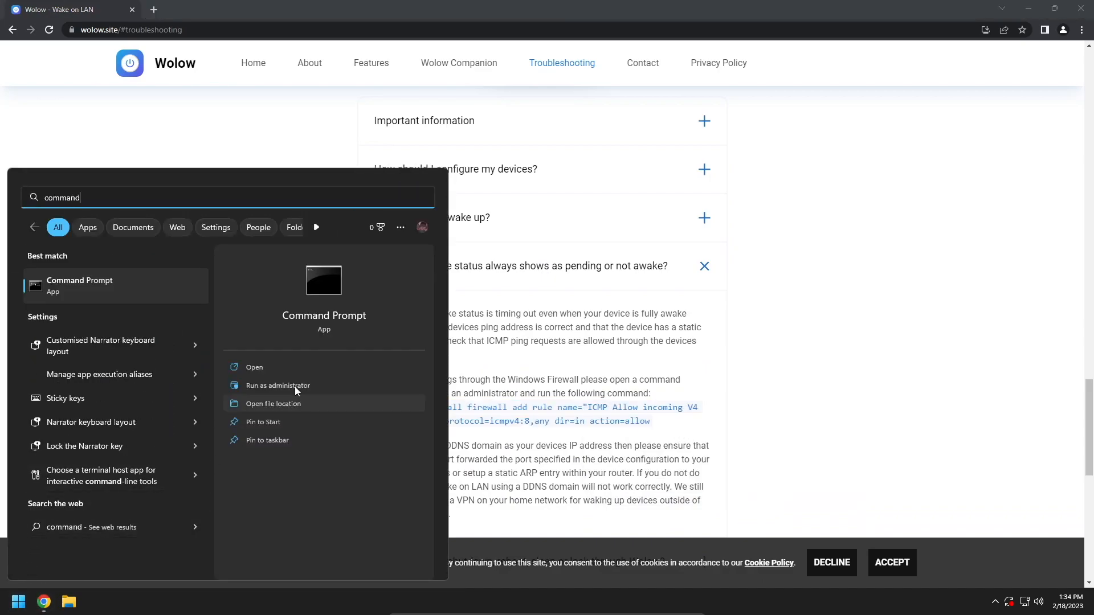
left_click(277, 385)
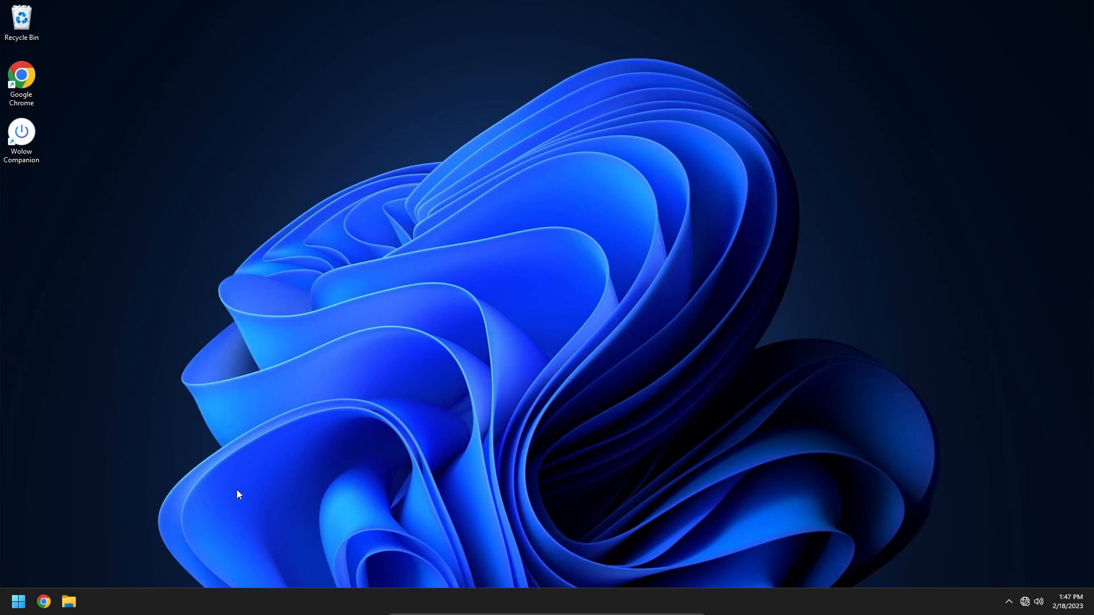
- Search 'comm' for Command Prompt and select the 192.168.0.1 Default Gateway from ipconfig
left_click(18, 600)
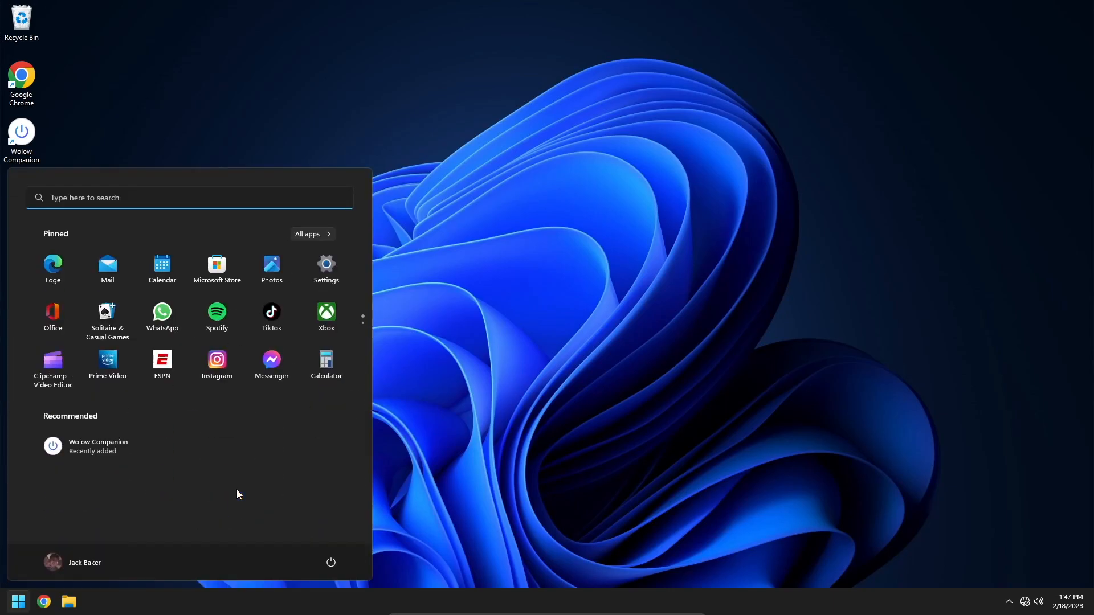
type("comm")
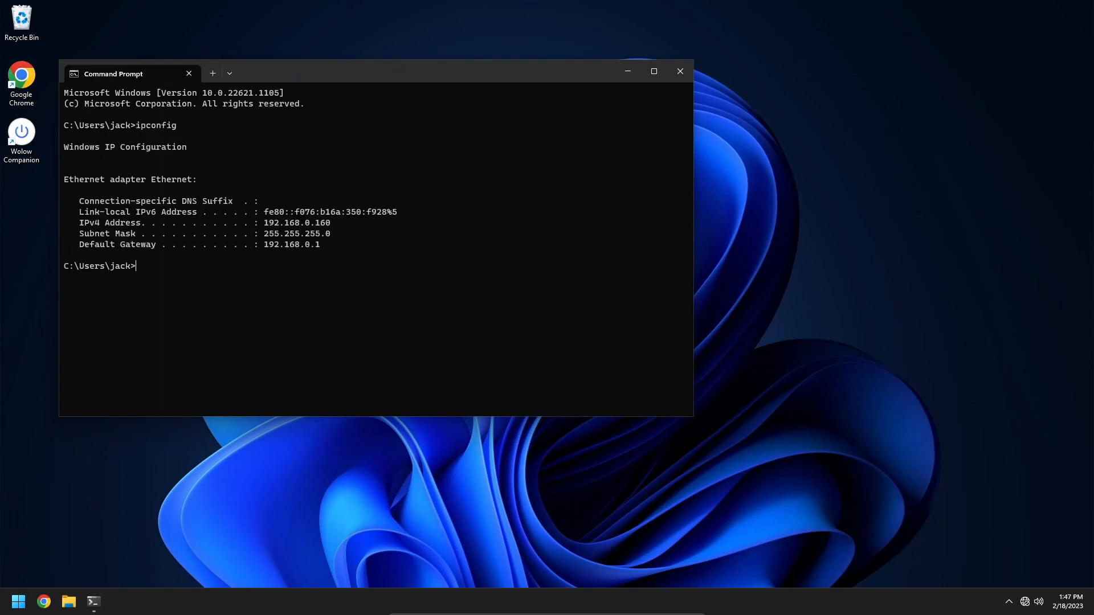
mouse_move(309, 249)
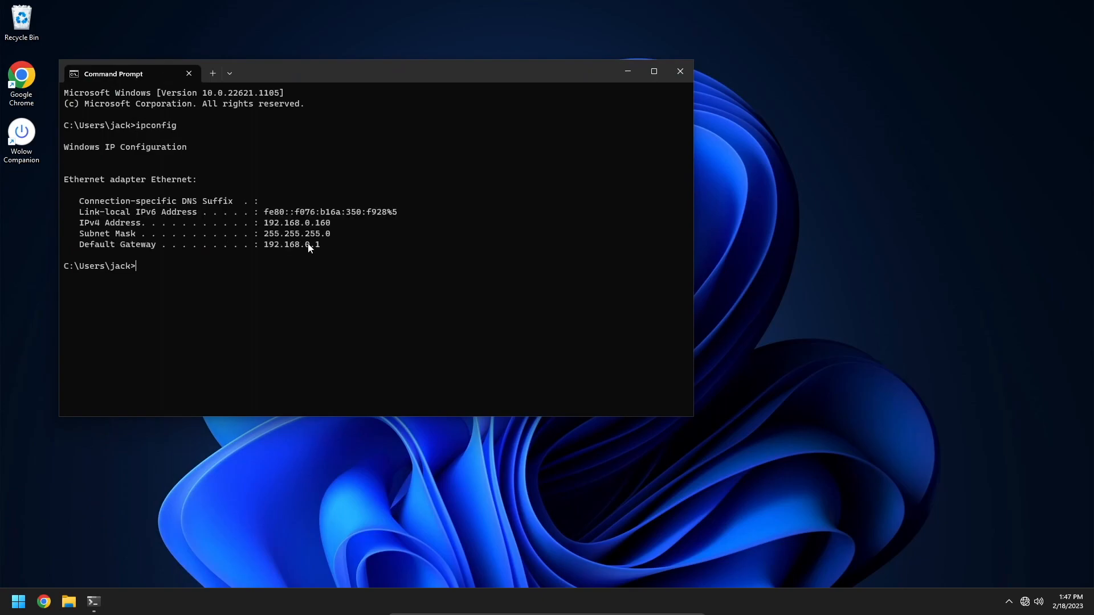
mouse_move(318, 250)
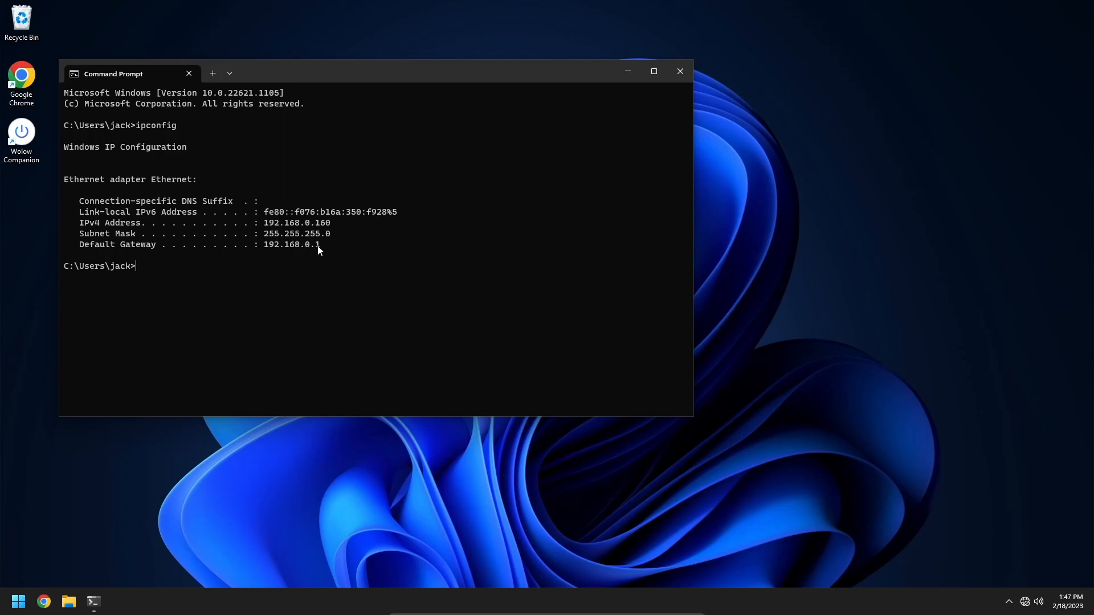
double_click(292, 244)
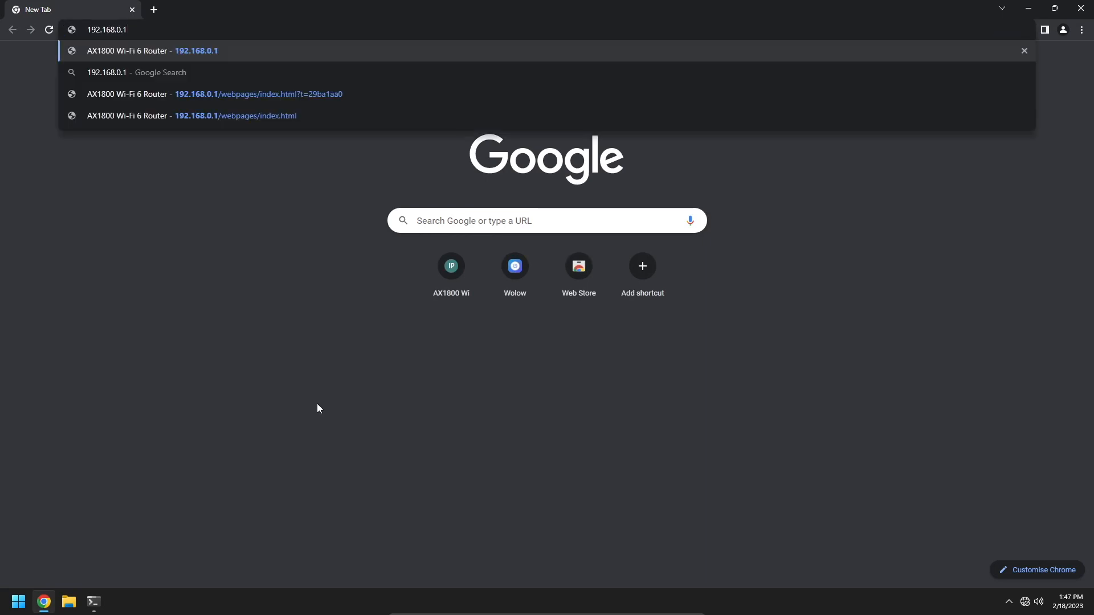
- Log into the router at 192.168.0.1 and open Advanced > Network > DHCP Server
left_click(258, 94)
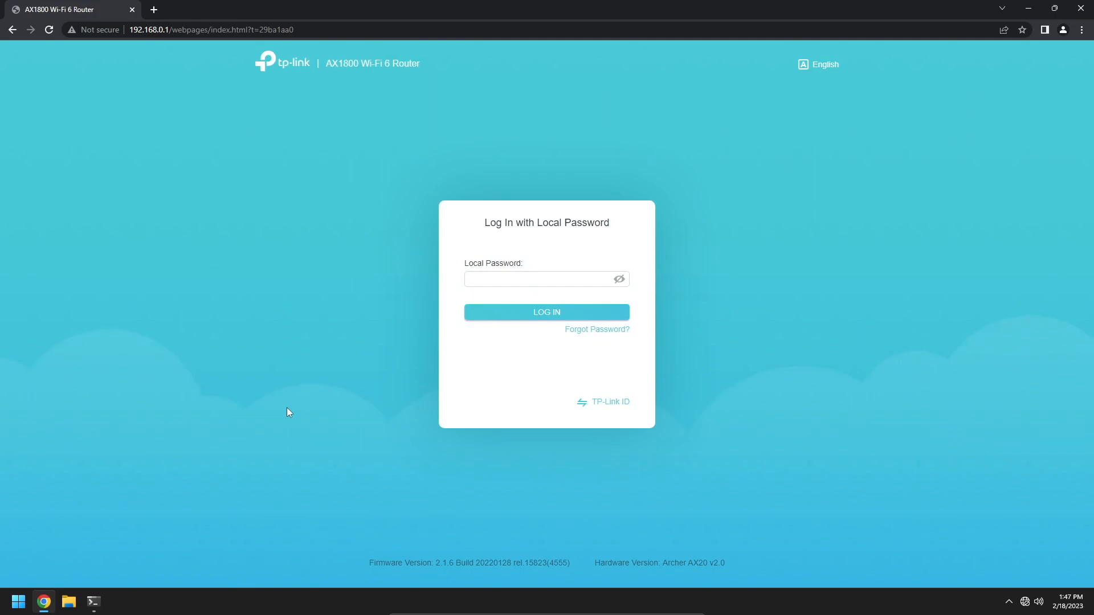
left_click(546, 279)
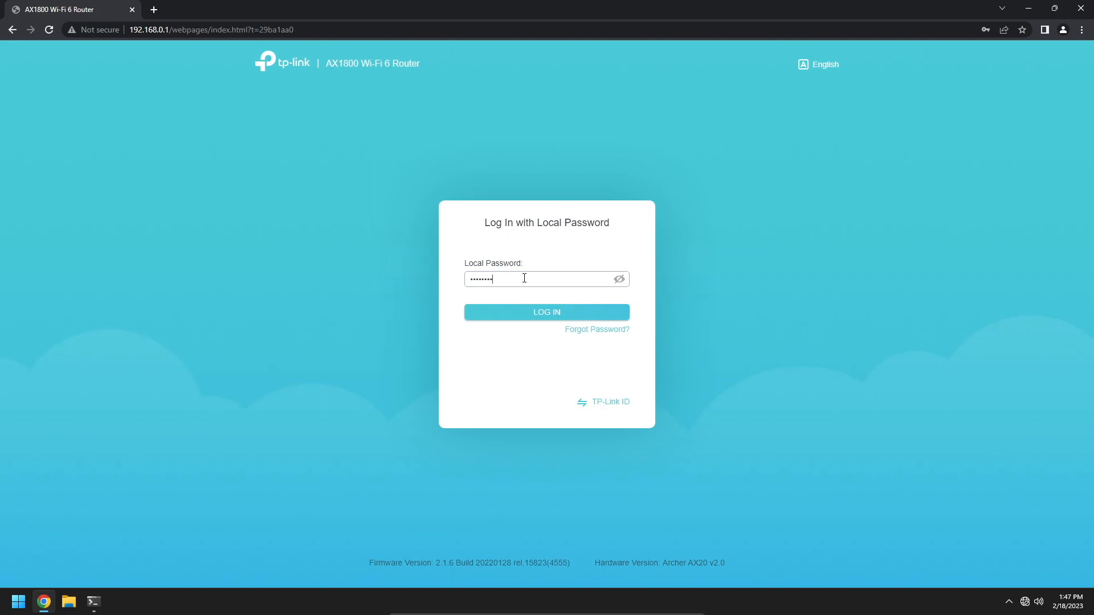
left_click(546, 311)
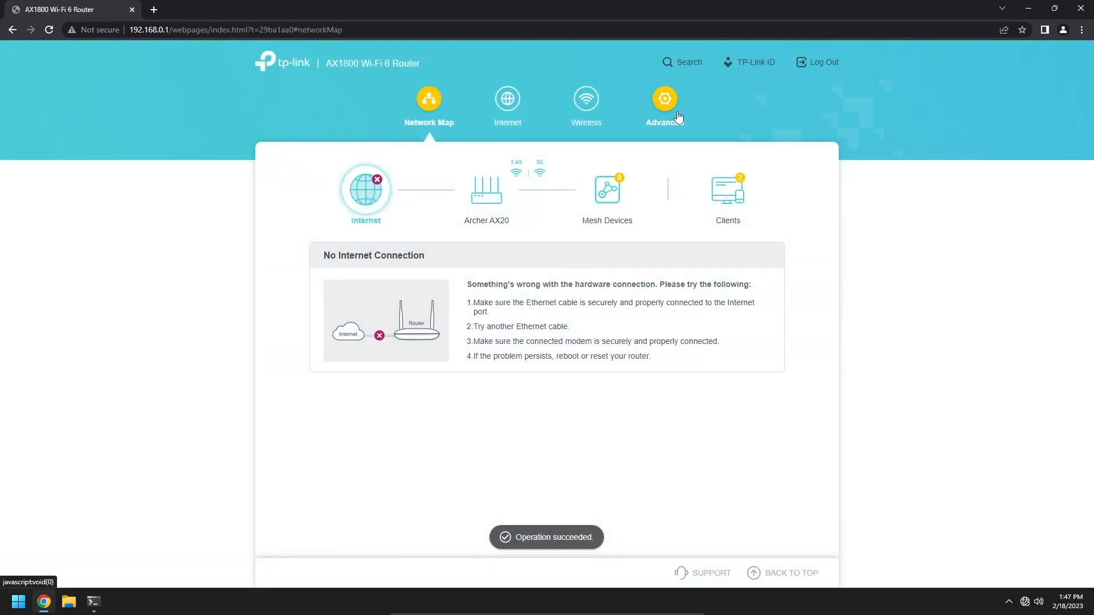
left_click(663, 105)
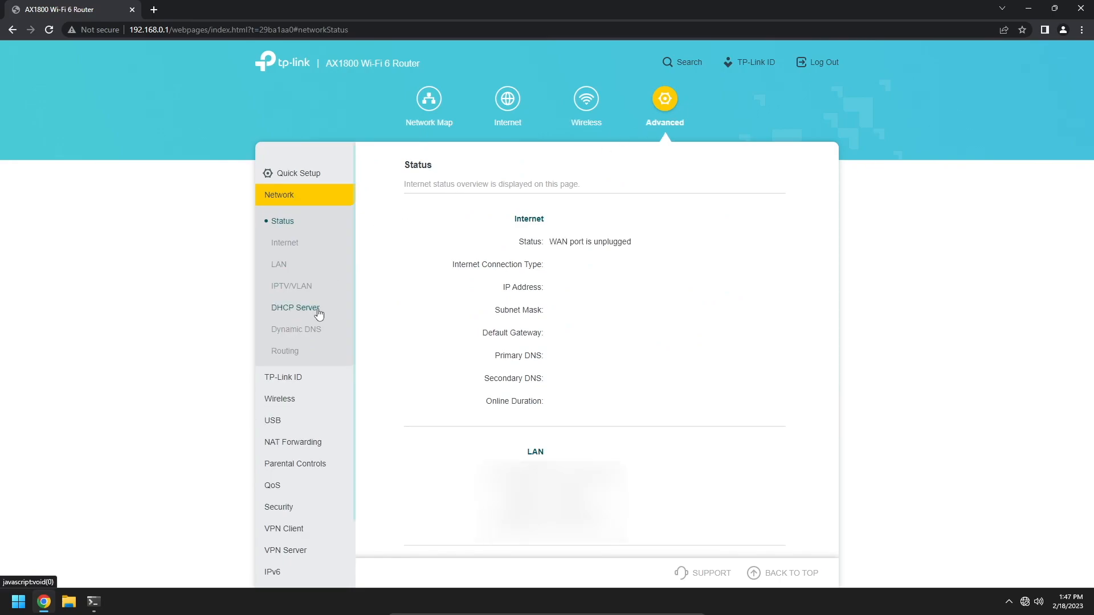
left_click(296, 307)
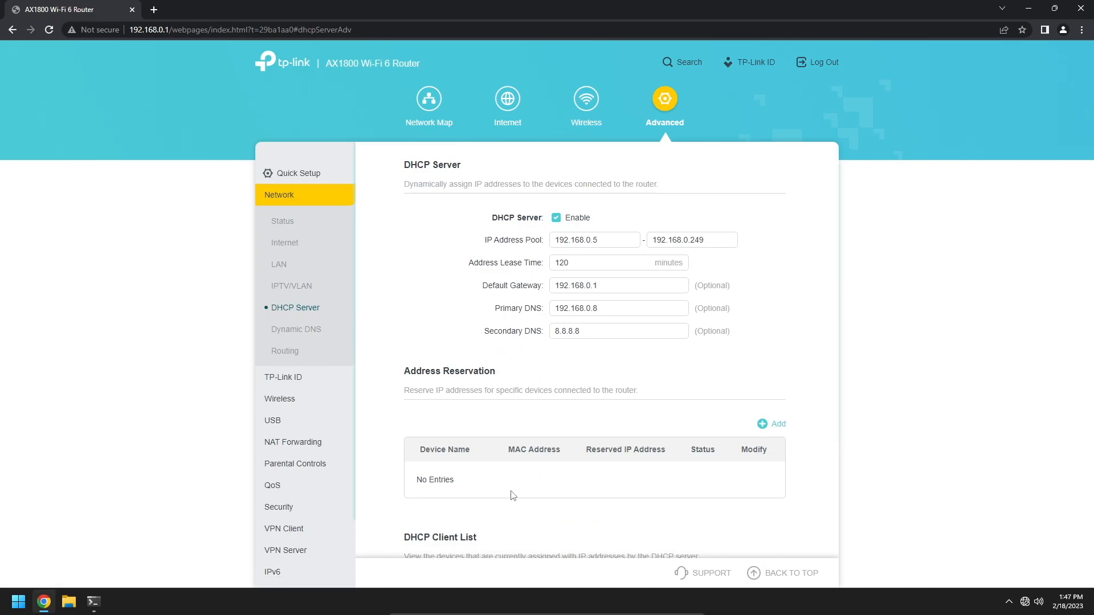
mouse_move(777, 423)
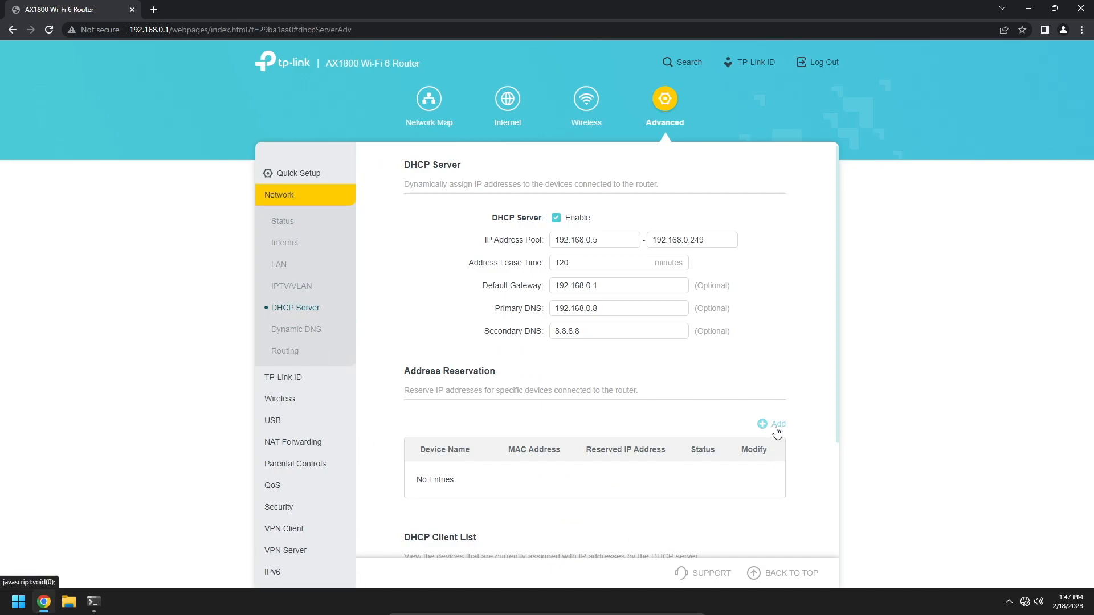
- Add and save a reservation of 192.168.0.10 for dev-machine-win (MAC 08-00-27-58-3B-34)
left_click(776, 423)
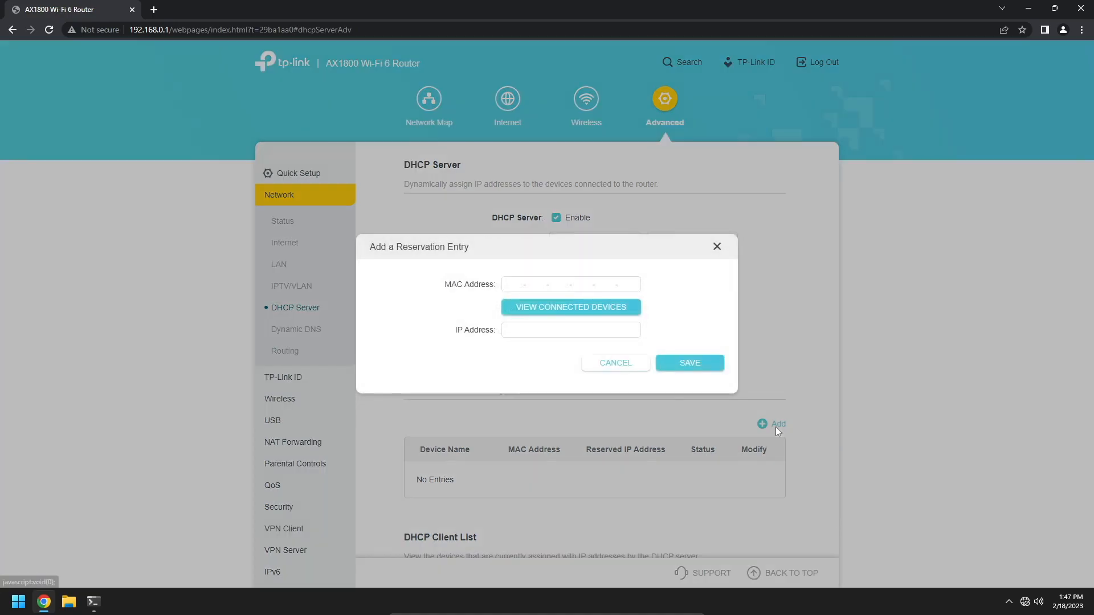
mouse_move(570, 307)
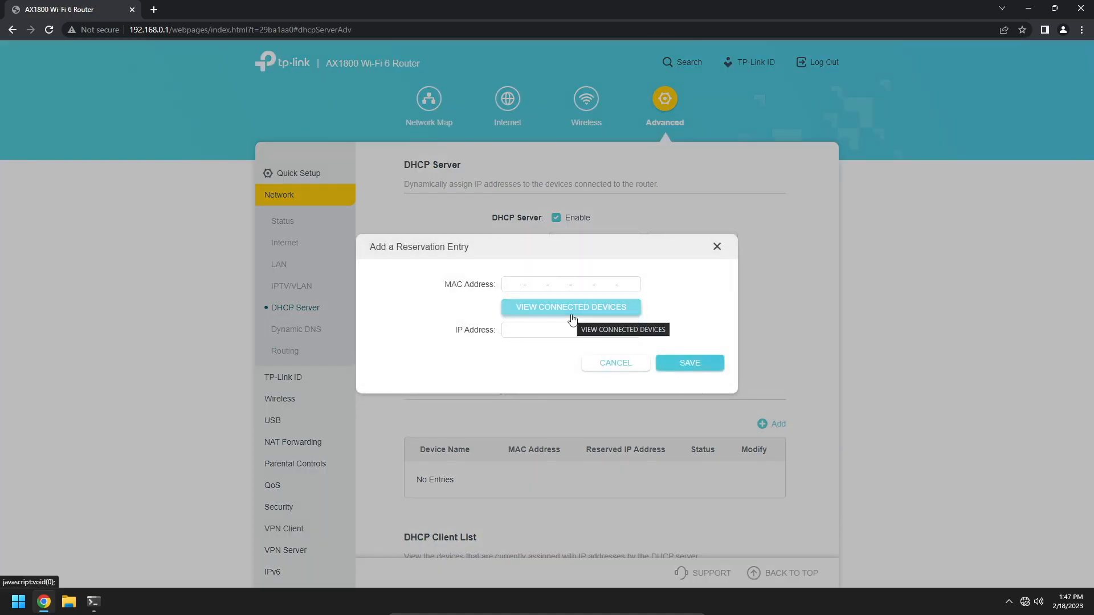
left_click(570, 307)
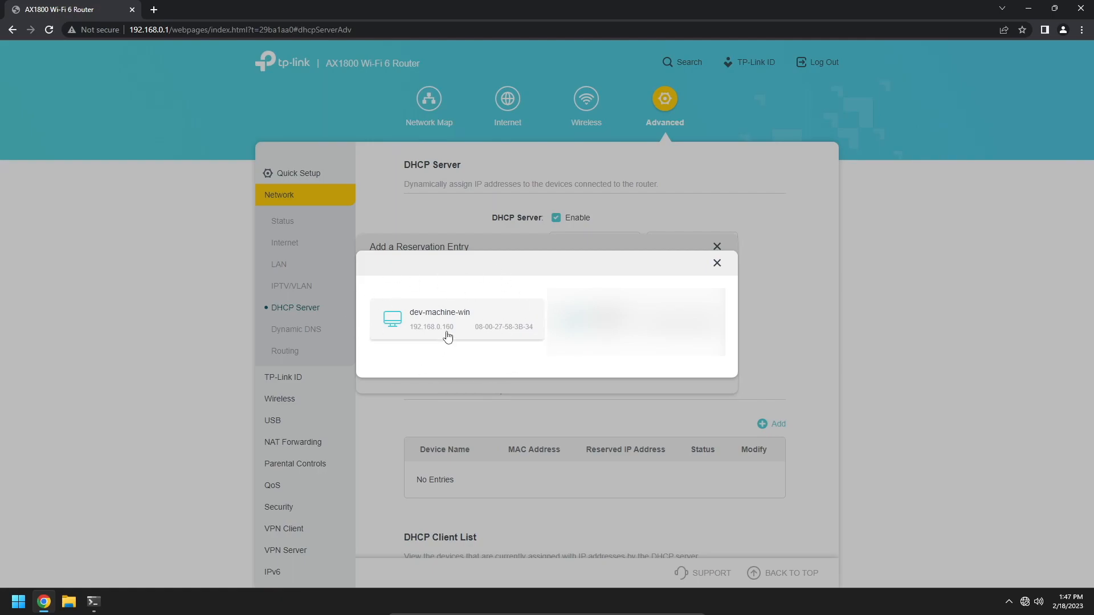
left_click(447, 319)
type("192.168.0.10")
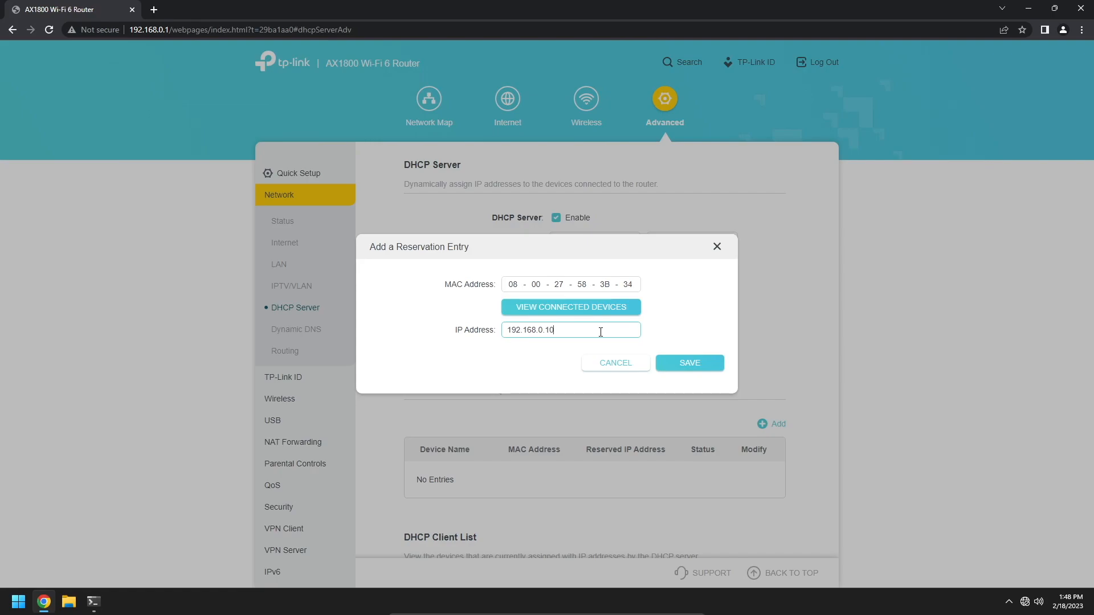
mouse_move(689, 362)
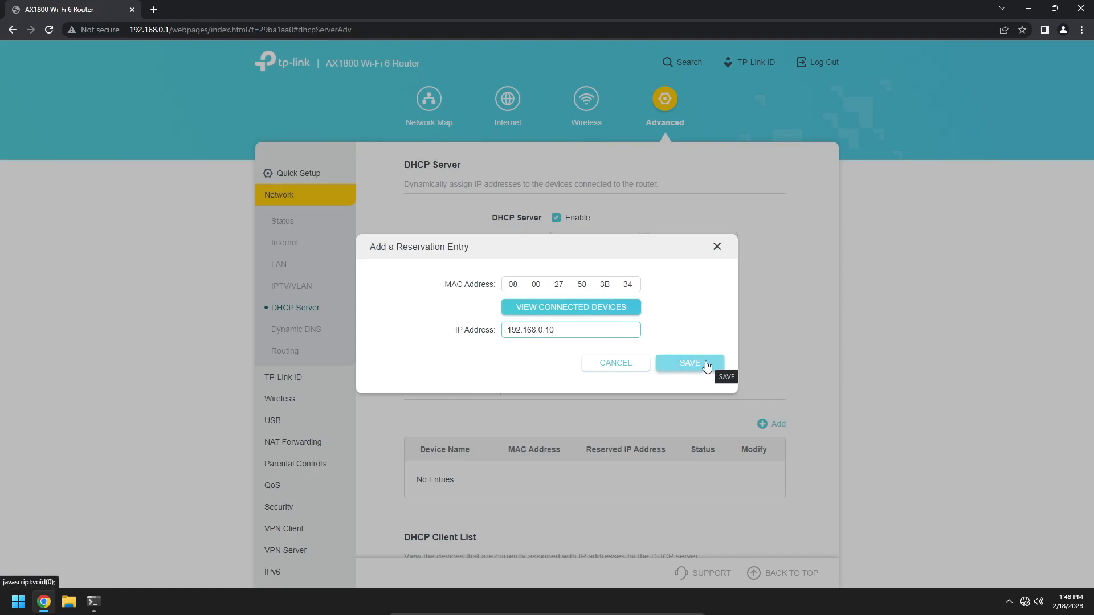
left_click(689, 363)
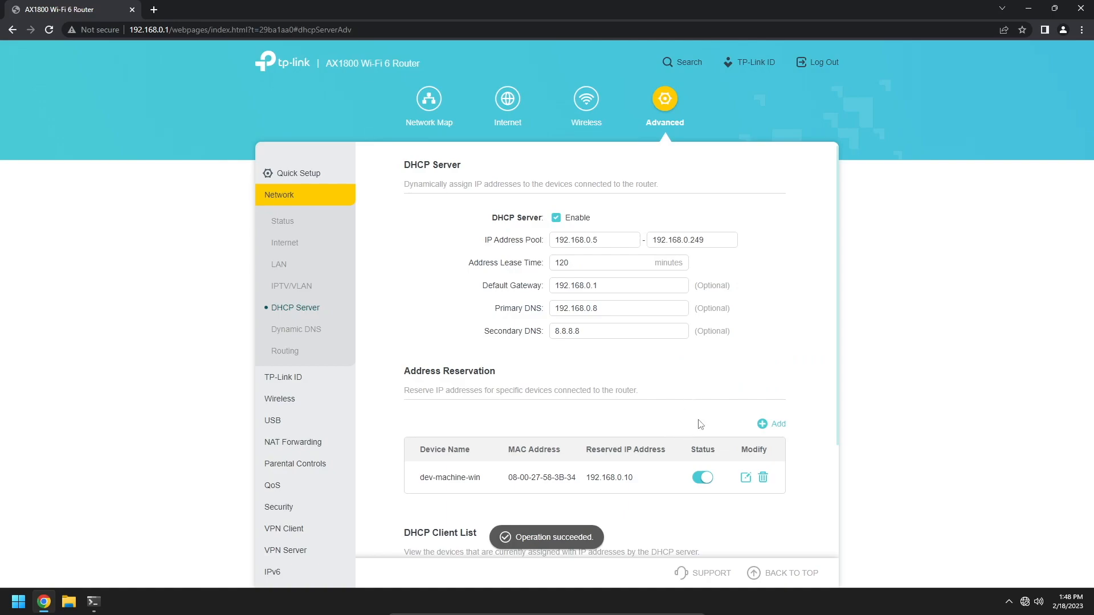
mouse_move(723, 538)
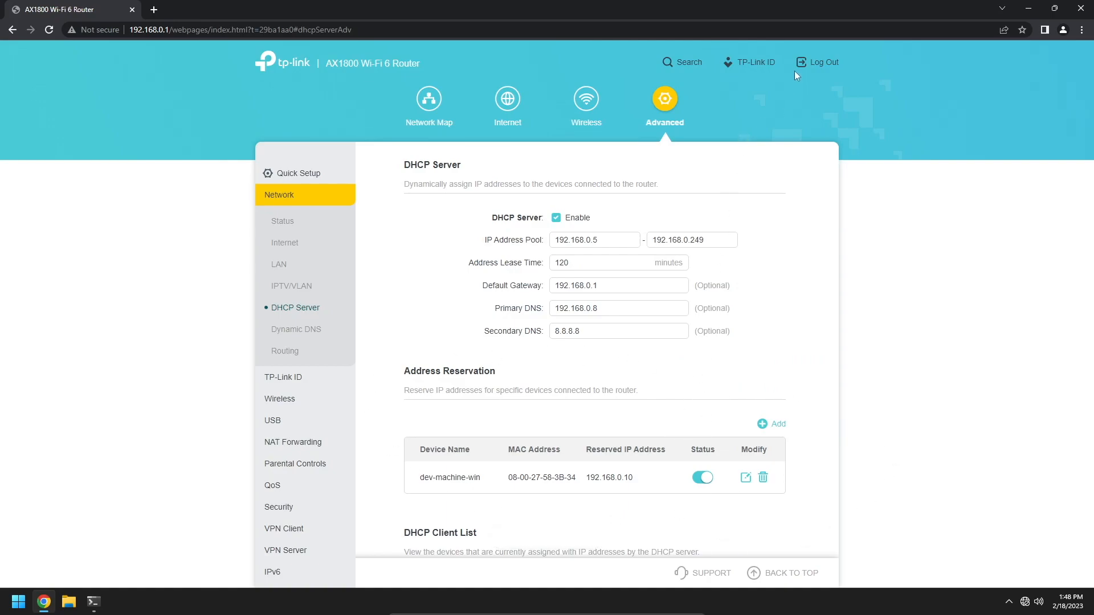
mouse_move(245, 315)
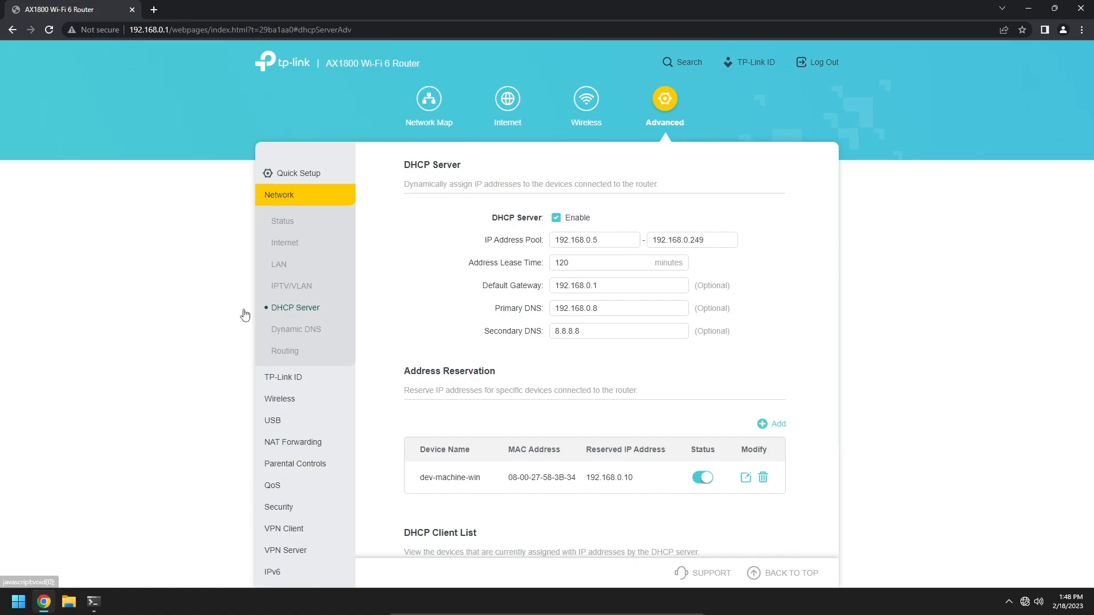